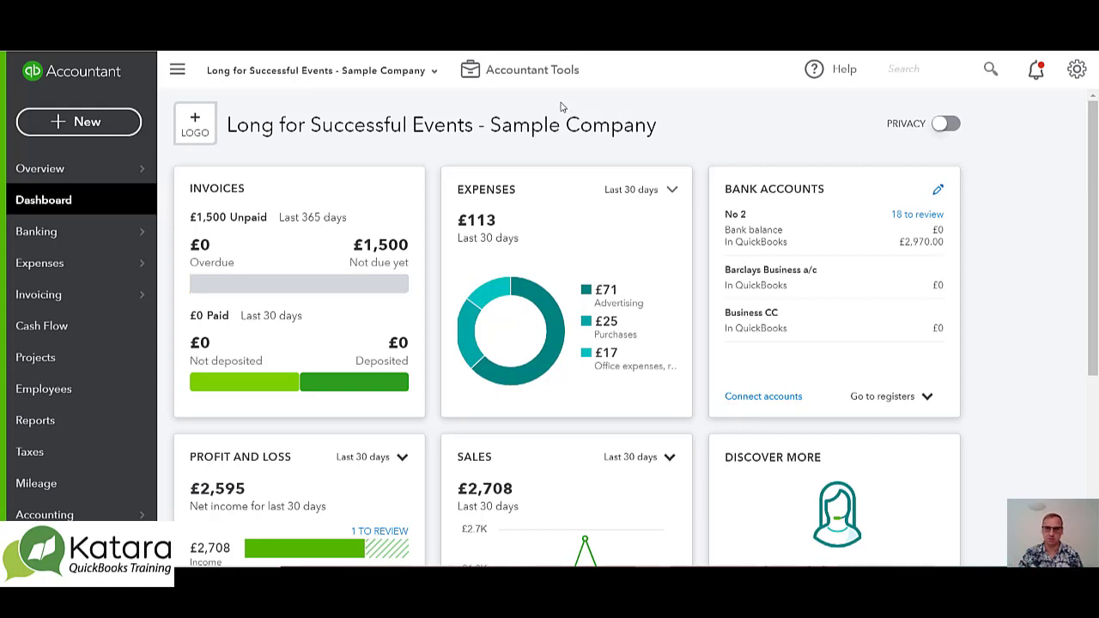
pyautogui.moveTo(549, 103)
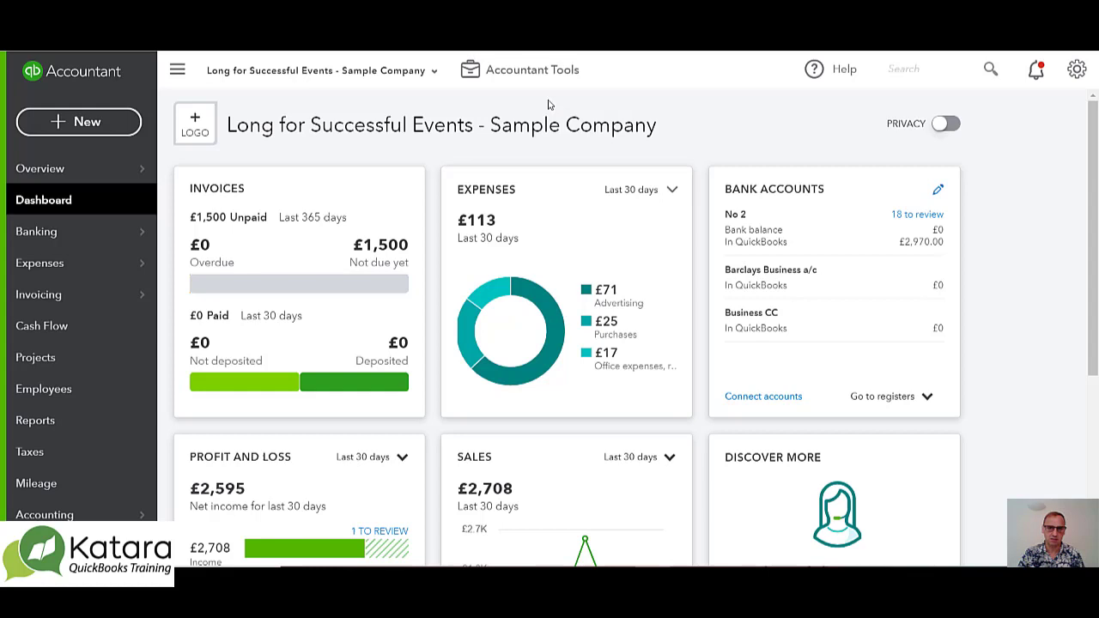
pyautogui.moveTo(501, 126)
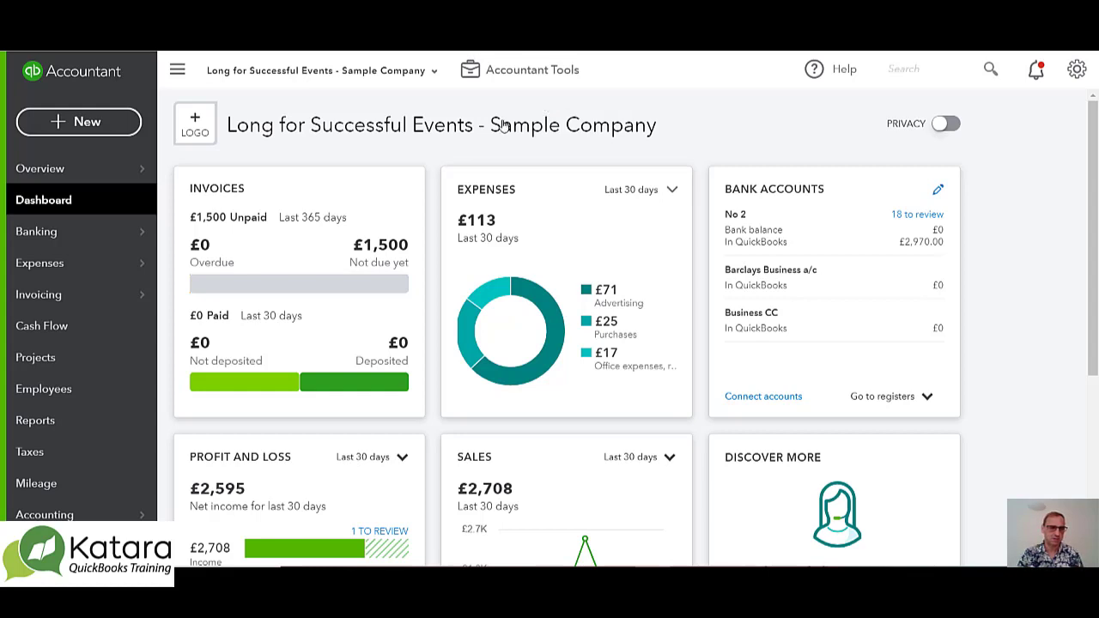
# Step: Show the Banking flyout from the sample company's dashboard navigation
pyautogui.click(36, 230)
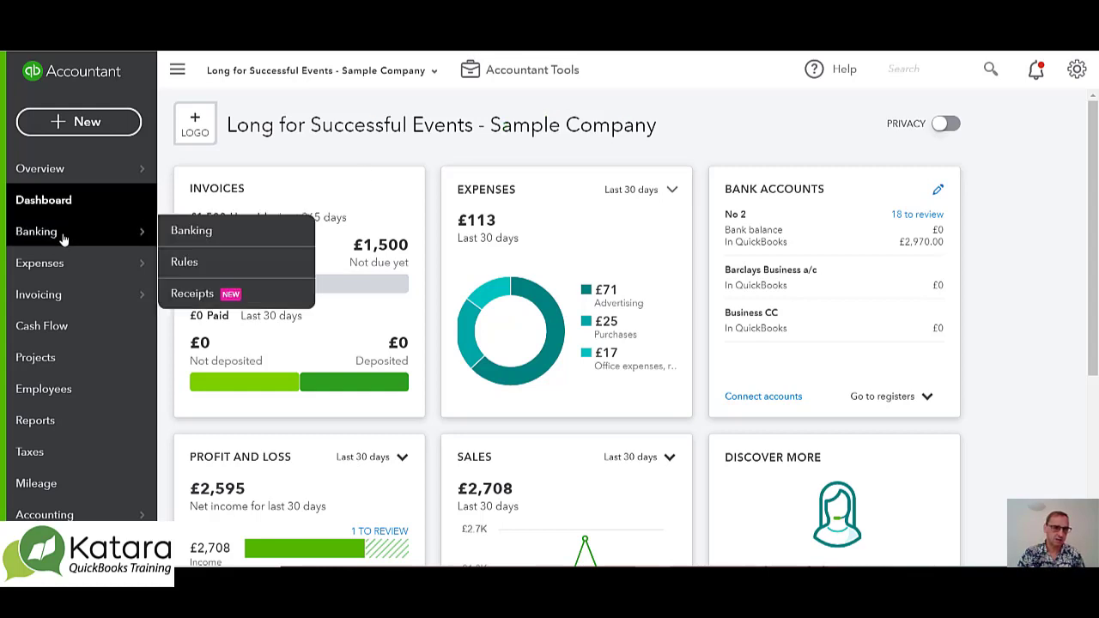
# Step: In the bank feed, expand the Paul Inv £500 row and choose Find match instead of Add
pyautogui.click(191, 231)
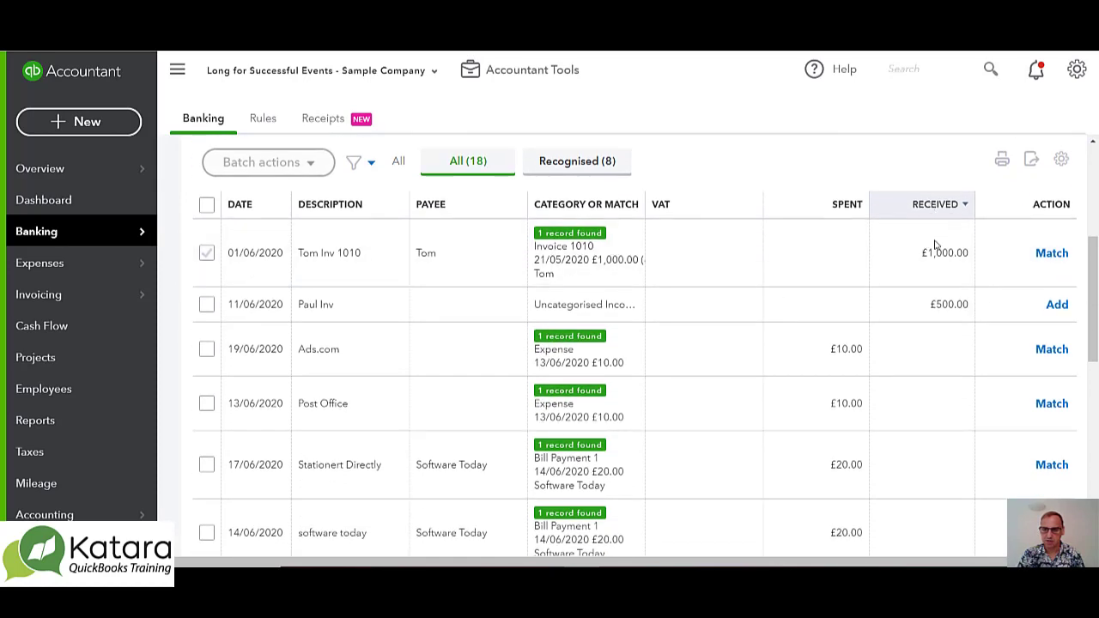
pyautogui.moveTo(290, 316)
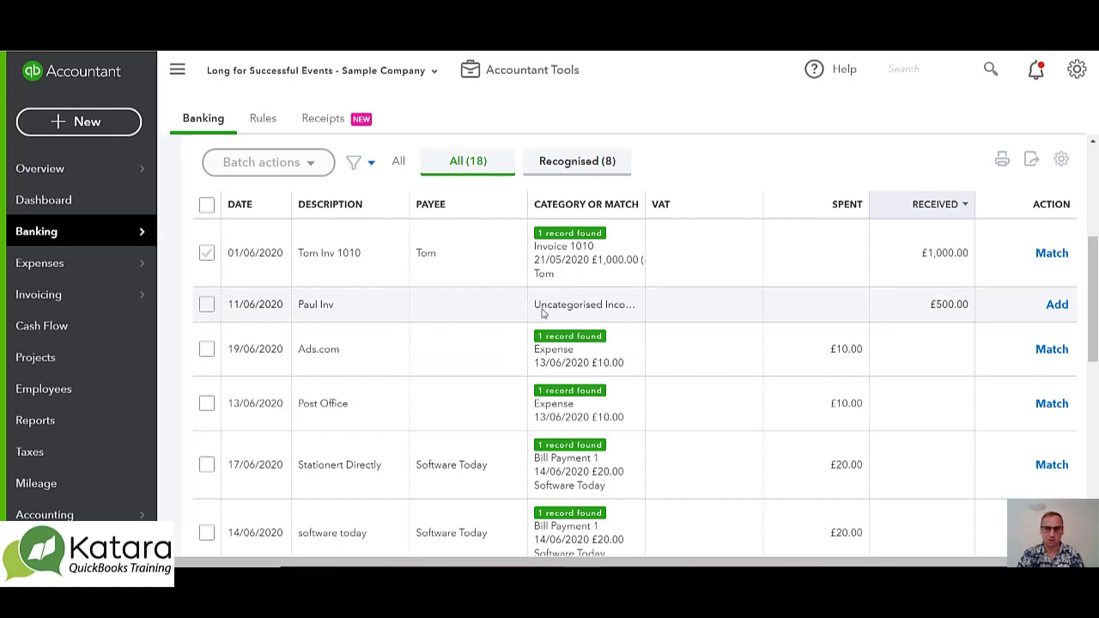
pyautogui.moveTo(917, 316)
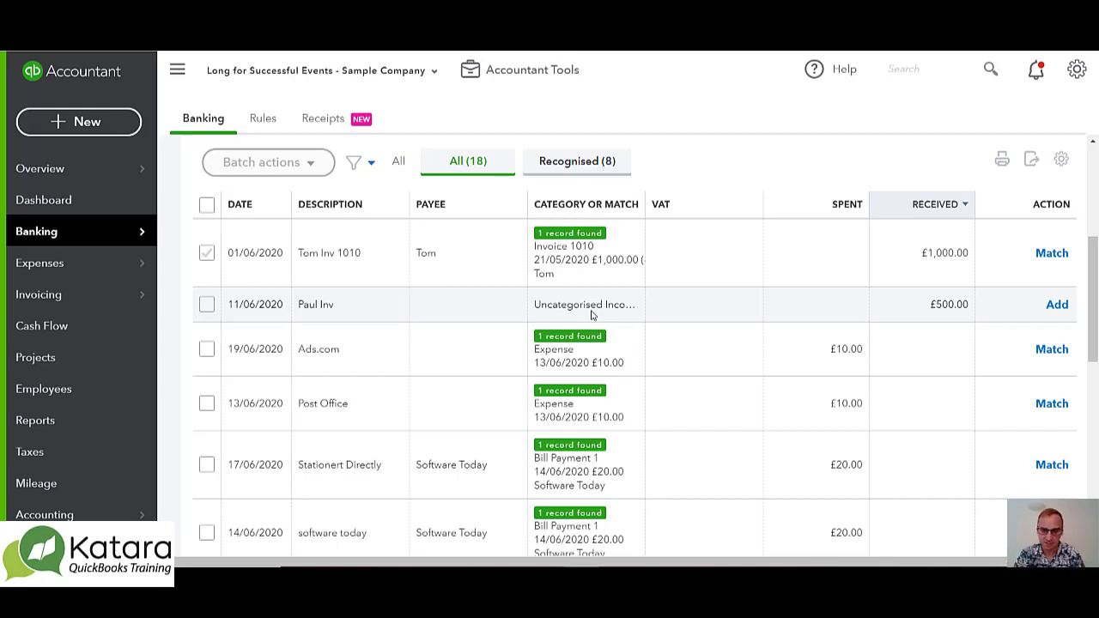
pyautogui.moveTo(1037, 326)
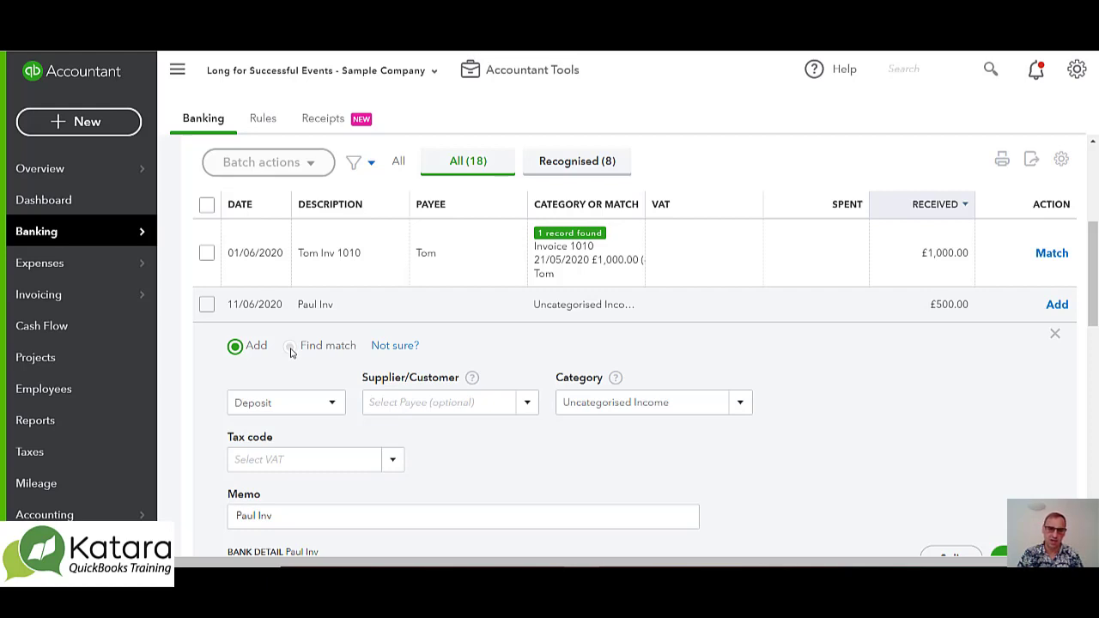
pyautogui.click(290, 347)
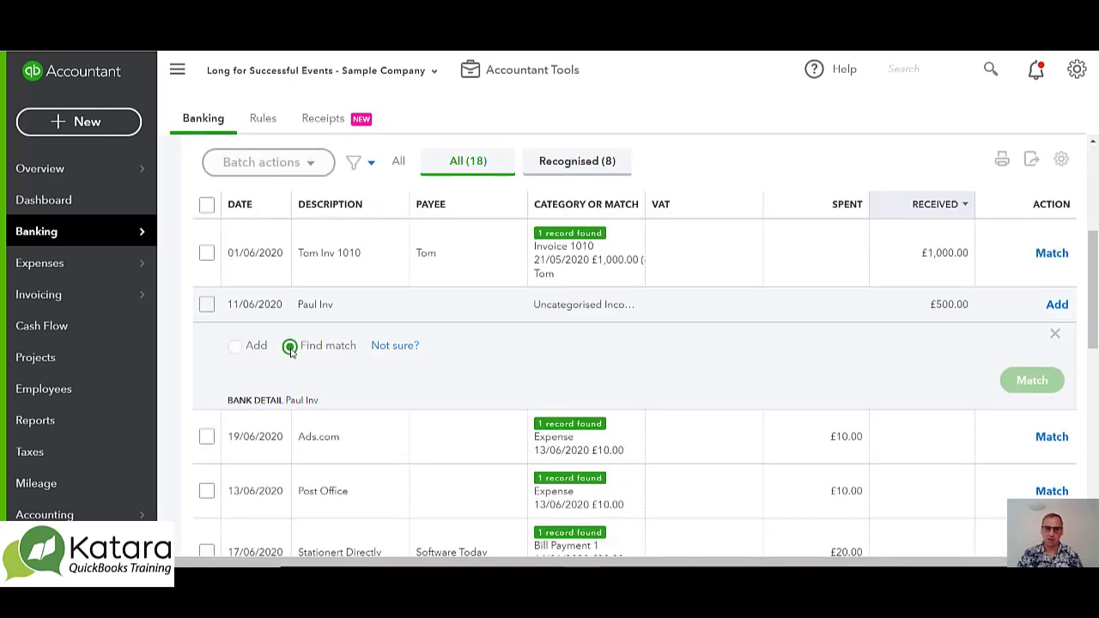
pyautogui.click(292, 346)
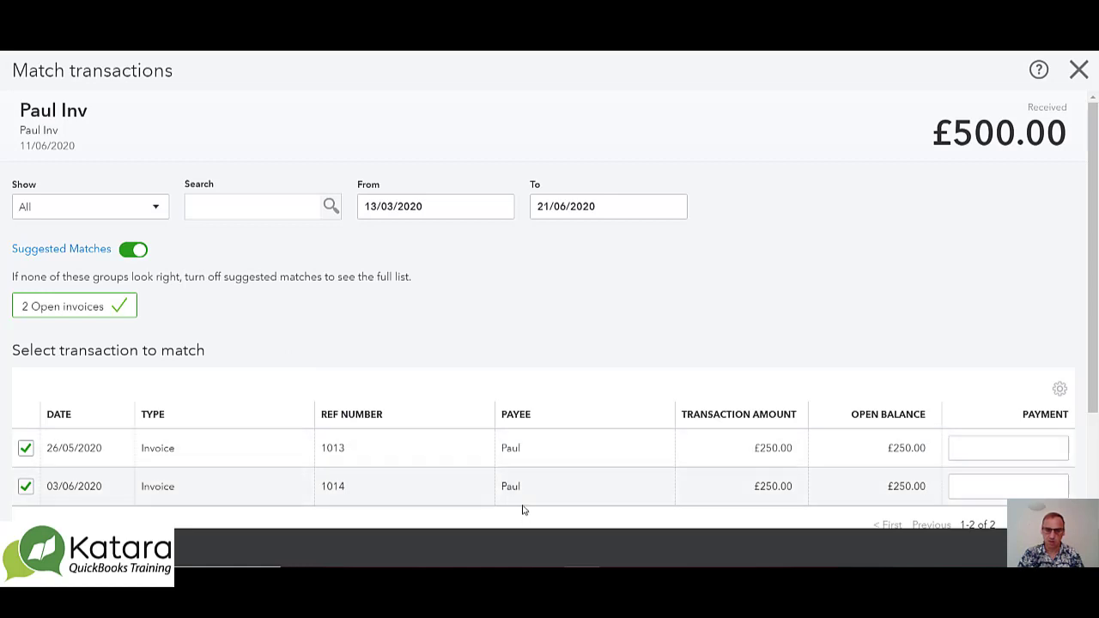
pyautogui.moveTo(792, 464)
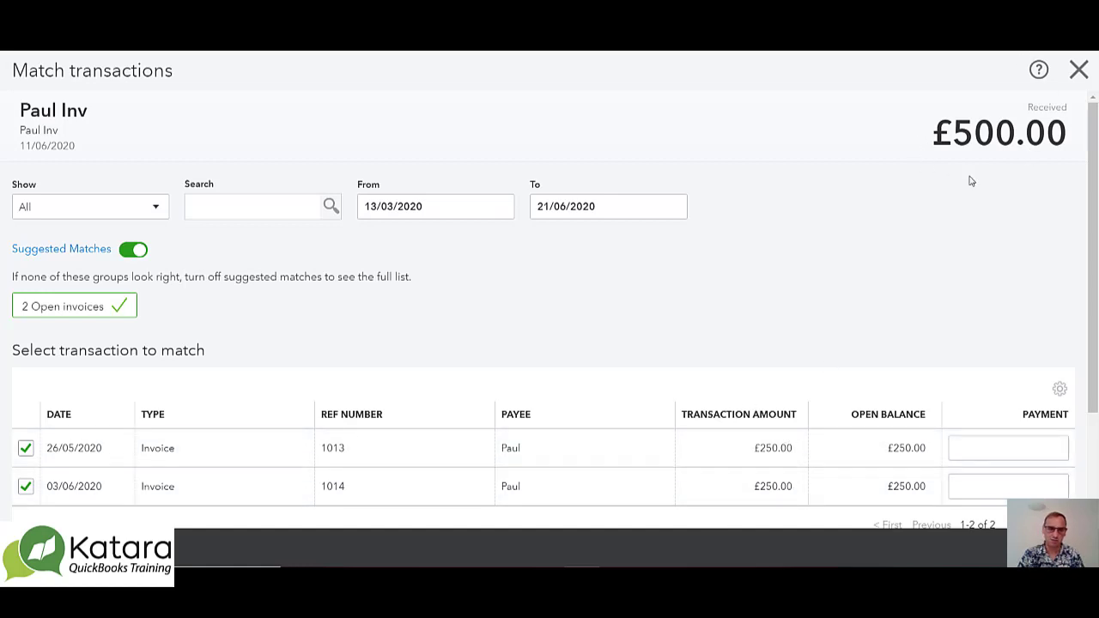
# Step: Tick invoices 1013 and 1014 so the £500 total equals the deposit, and save the match
pyautogui.scroll(-3)
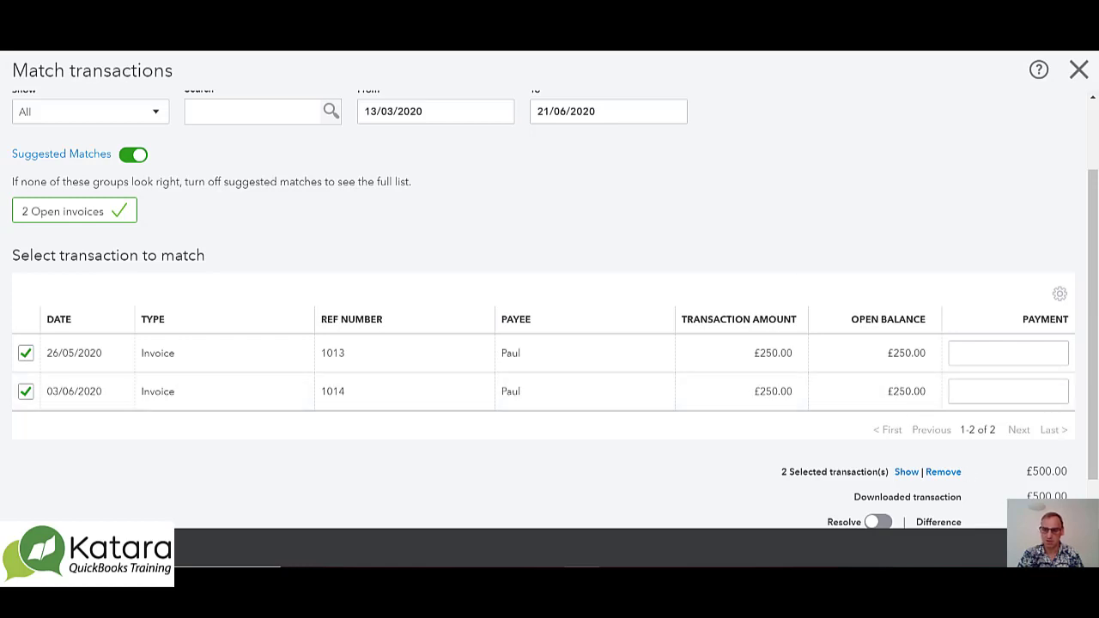
pyautogui.moveTo(803, 141)
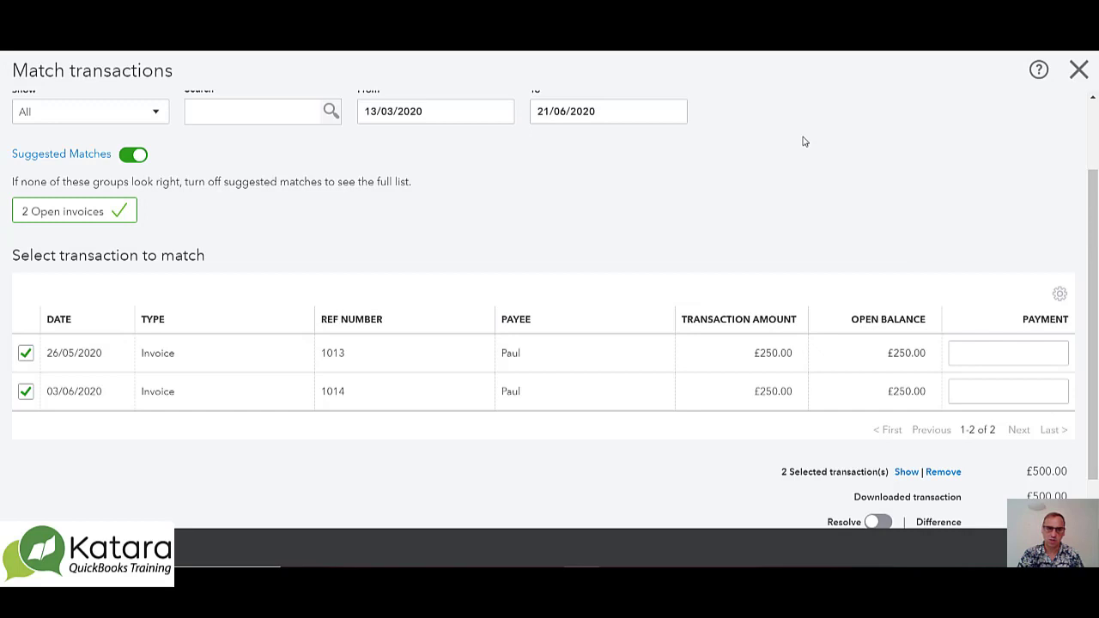
pyautogui.scroll(-3)
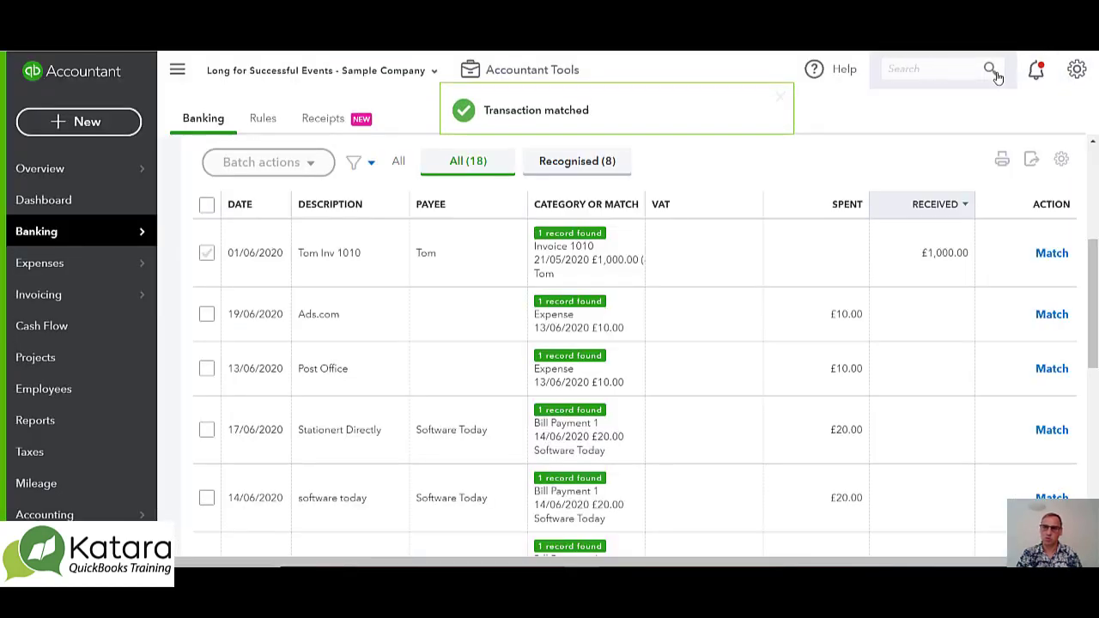
# Step: Via the gear menu's Chart of accounts, view the No 2 bank account's transaction history
pyautogui.click(1077, 69)
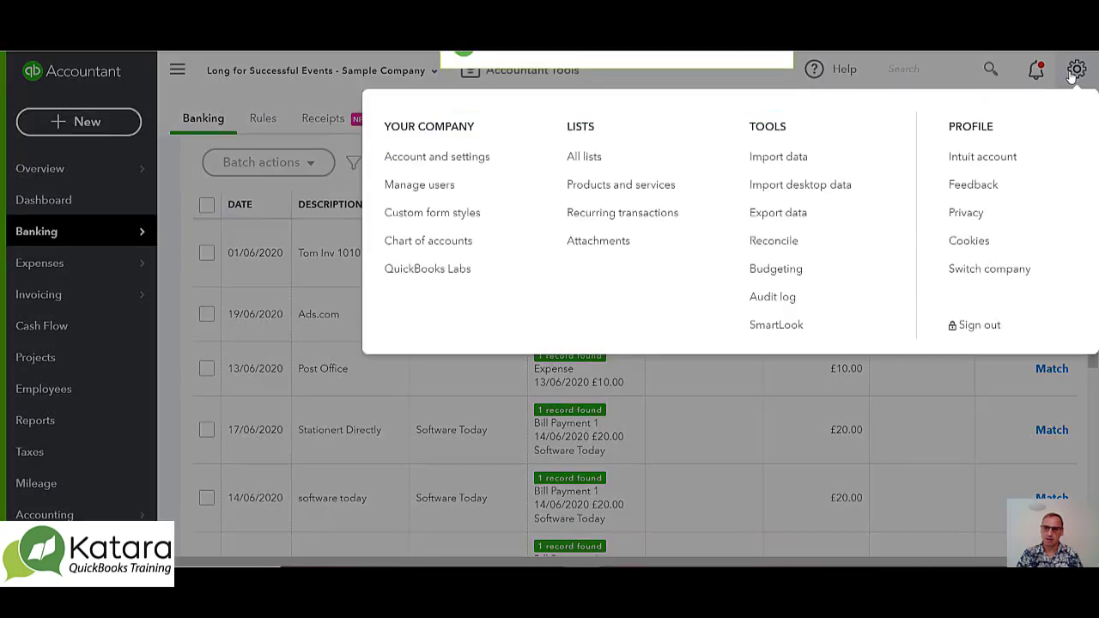
pyautogui.click(1078, 69)
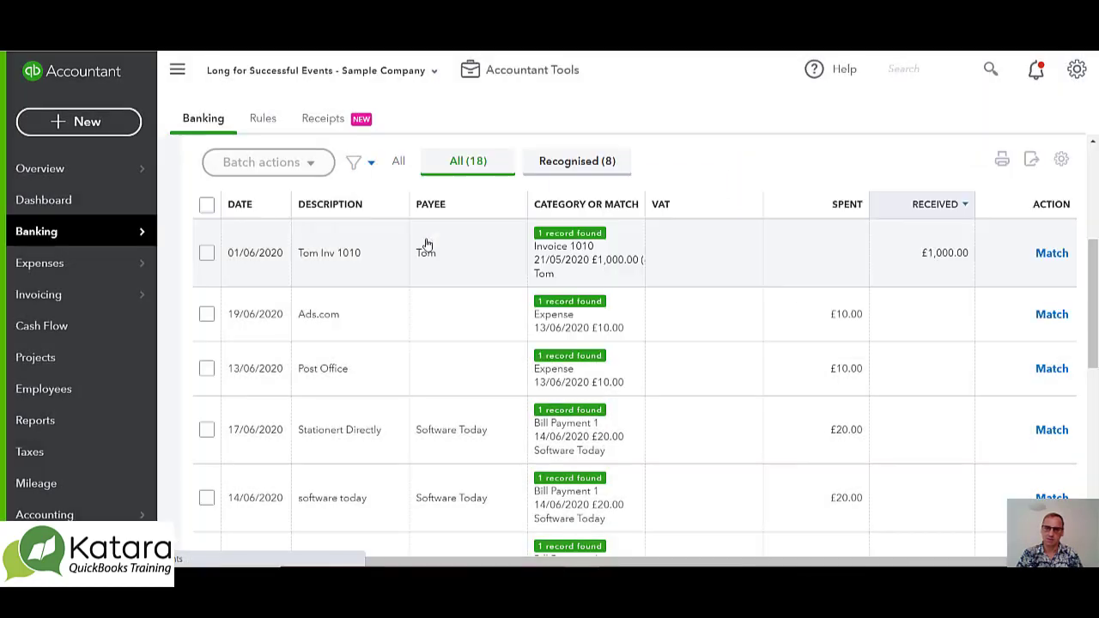
pyautogui.click(45, 516)
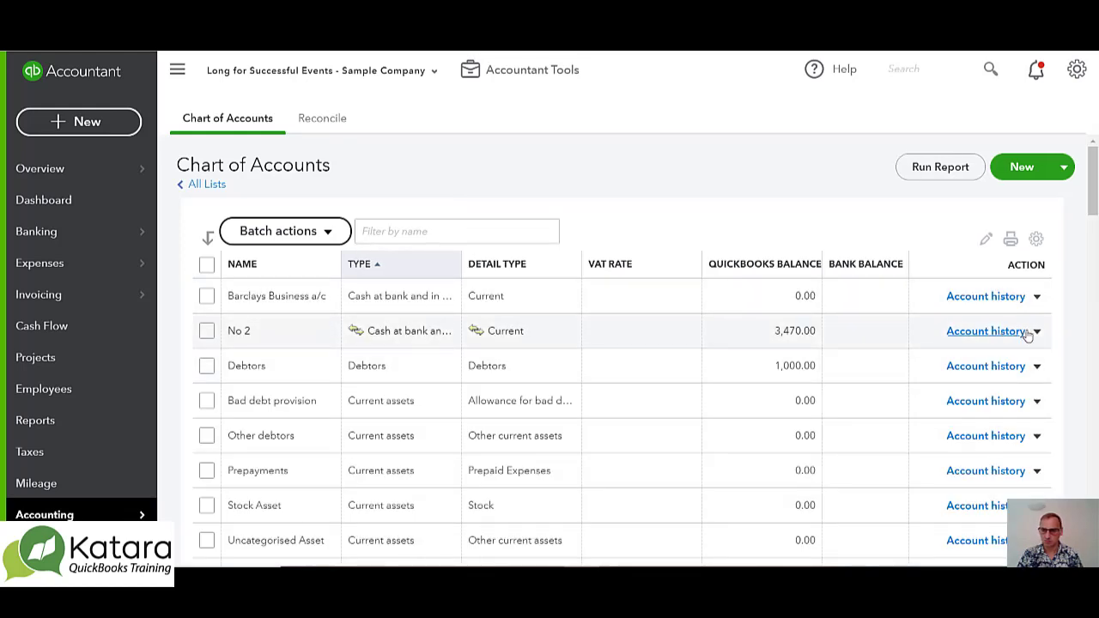
pyautogui.click(1037, 331)
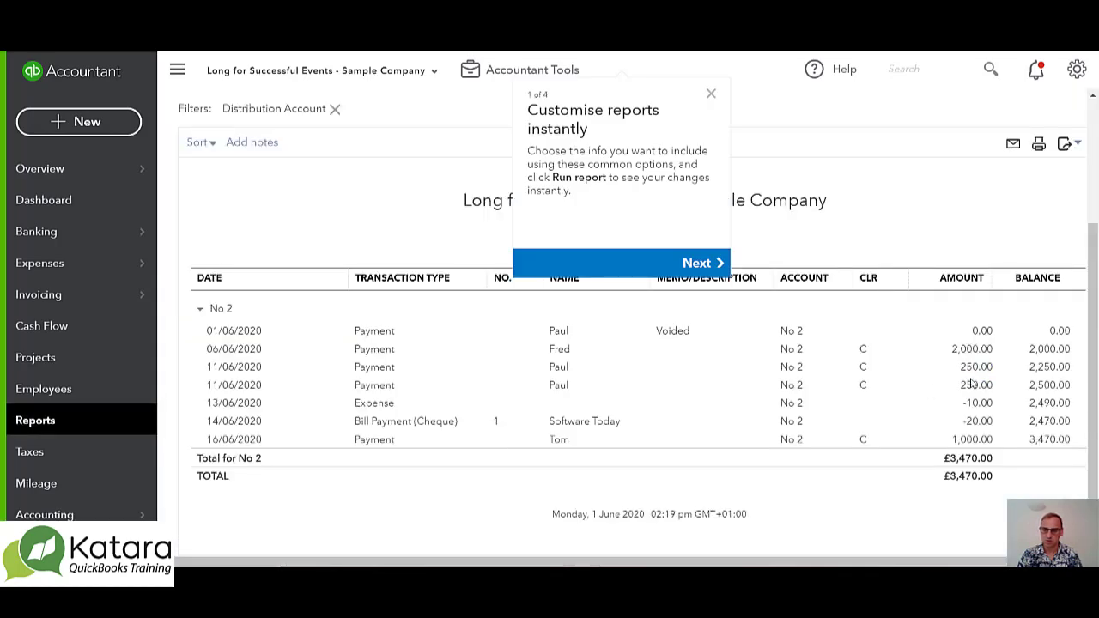
pyautogui.moveTo(969, 374)
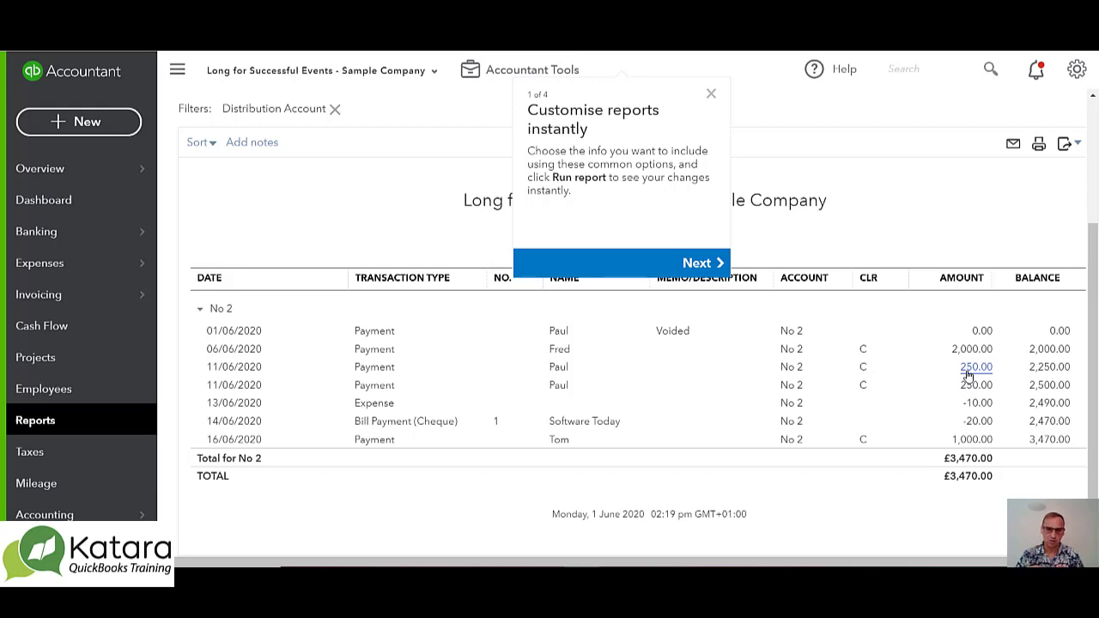
pyautogui.moveTo(972, 378)
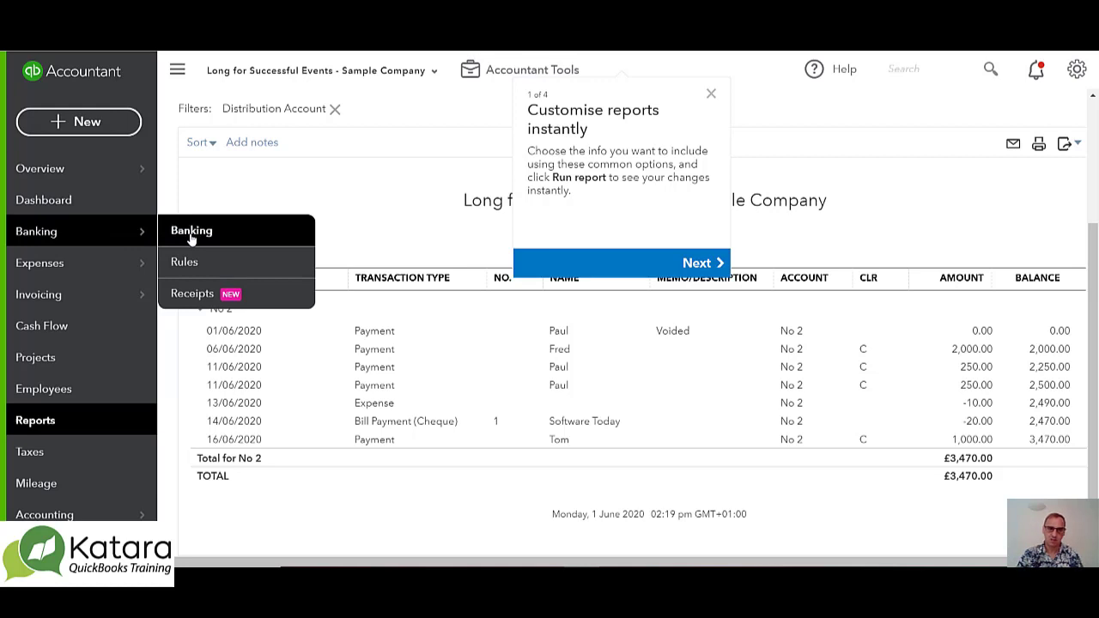
# Step: On the Reviewed tab, undo the match on the Paul Inv £500 row
pyautogui.click(189, 231)
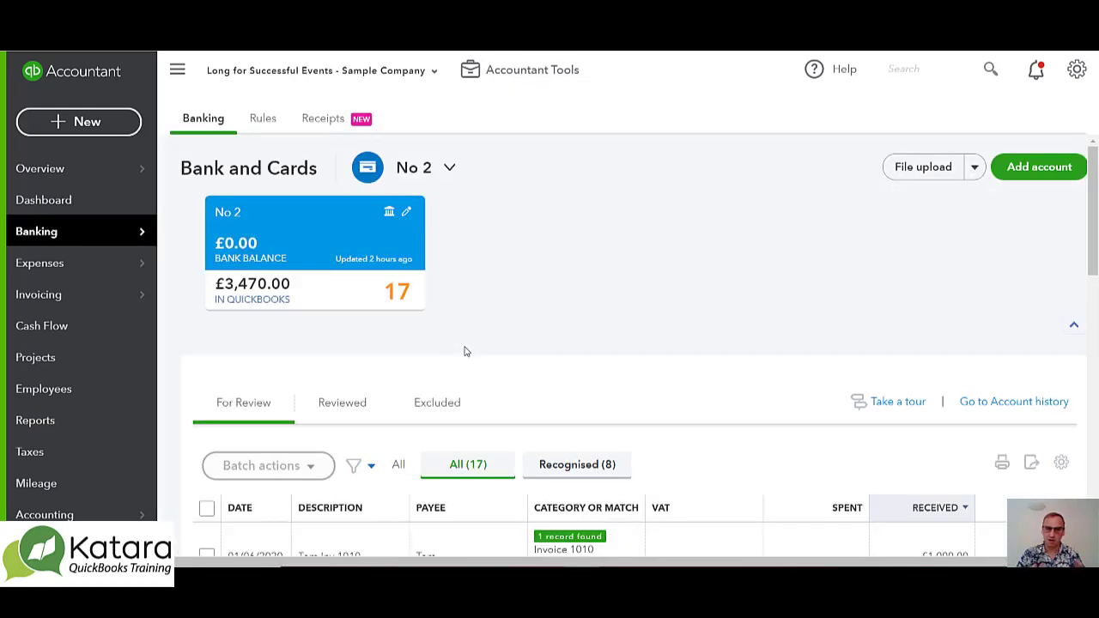
pyautogui.scroll(-3)
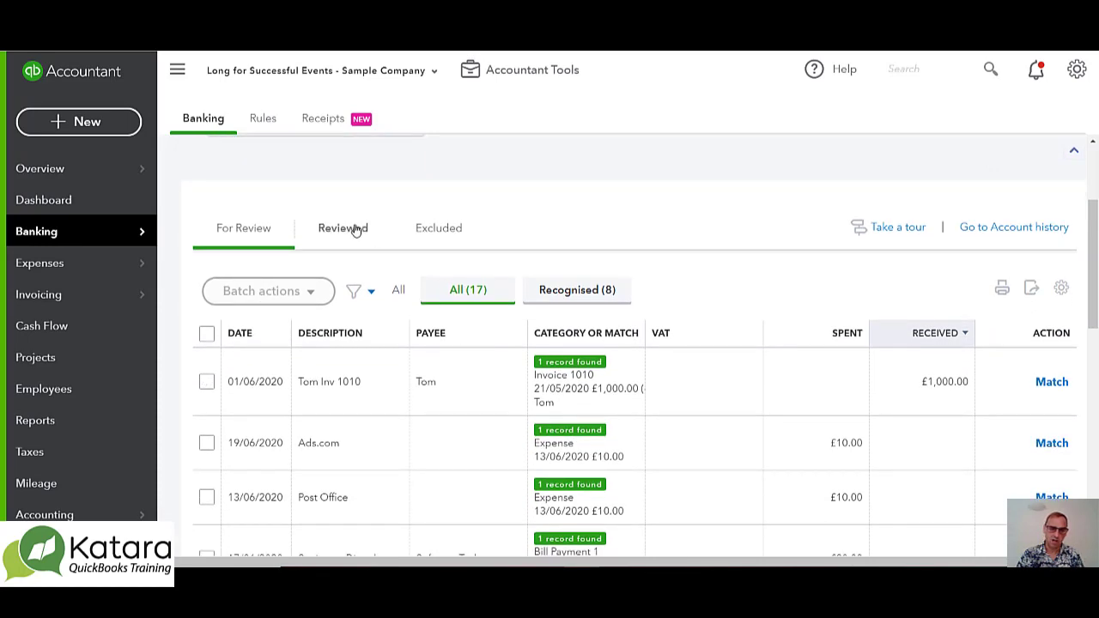
pyautogui.click(342, 227)
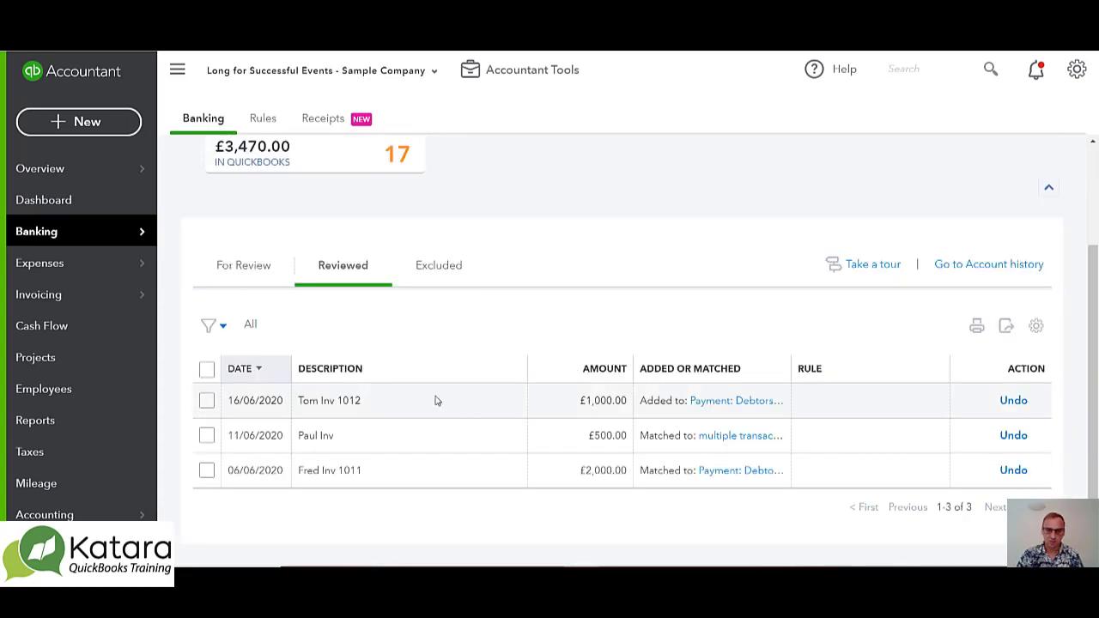
pyautogui.moveTo(1006, 467)
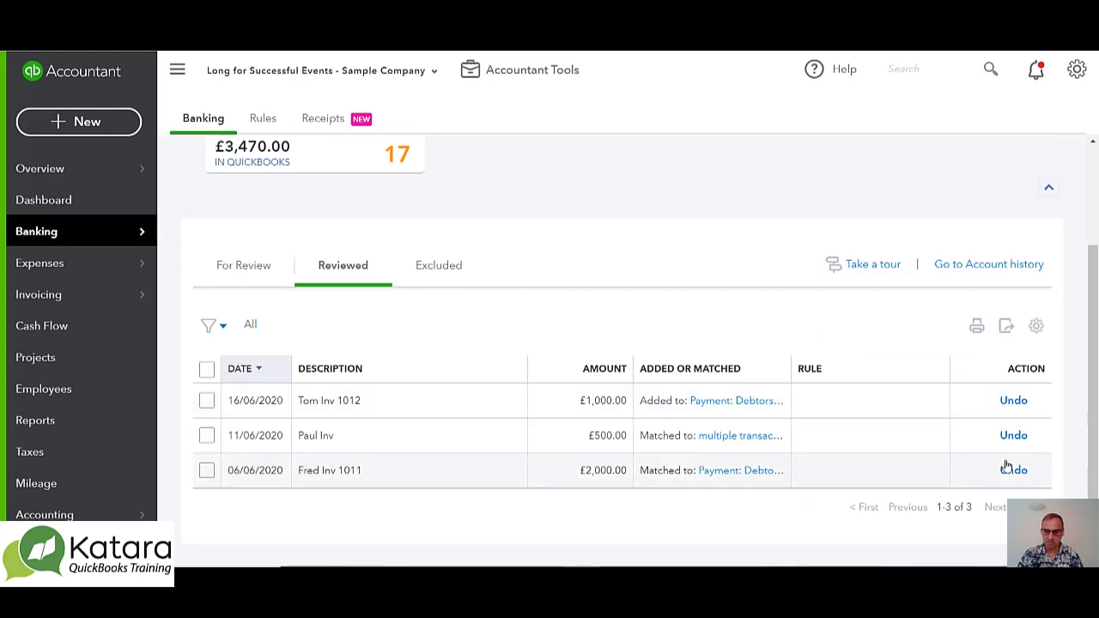
pyautogui.click(1014, 471)
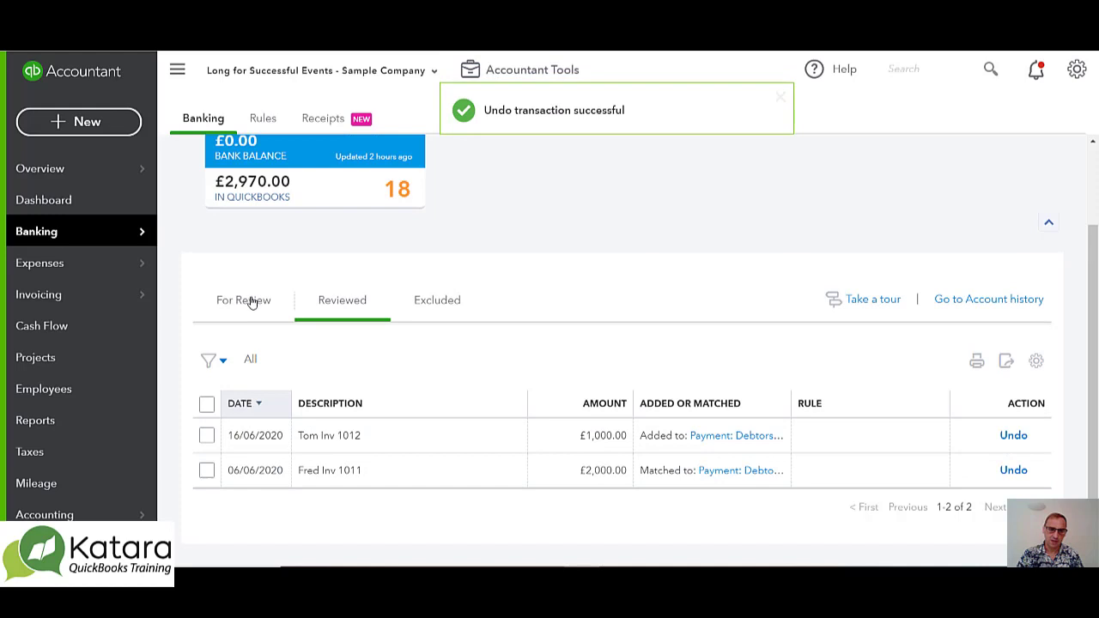
# Step: Return to the For Review transactions and bring up the + New transaction list
pyautogui.click(244, 300)
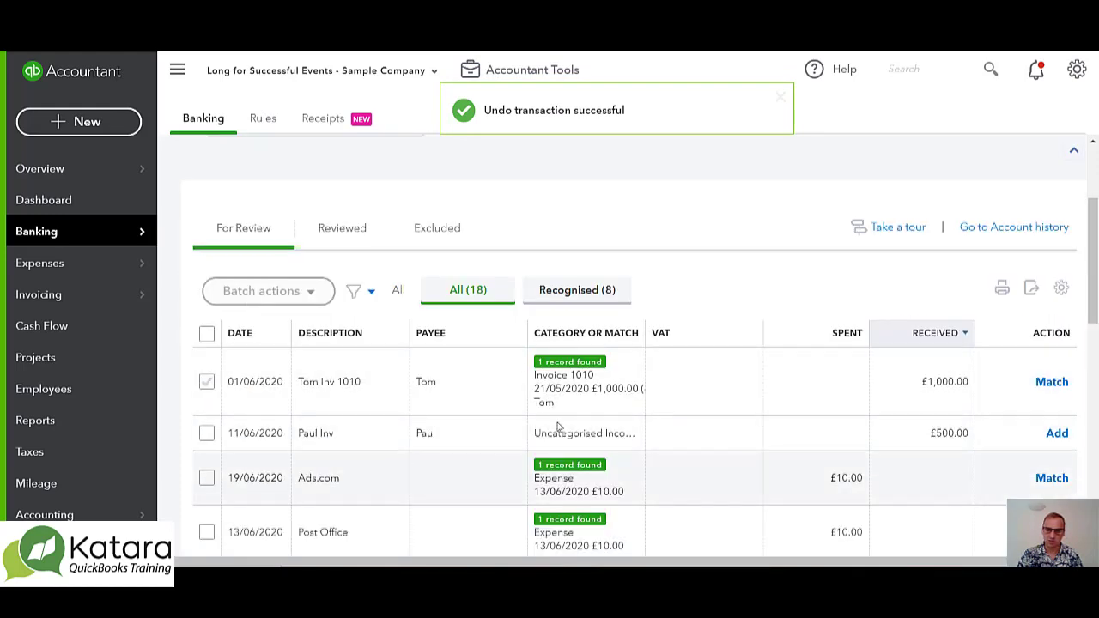
pyautogui.click(780, 97)
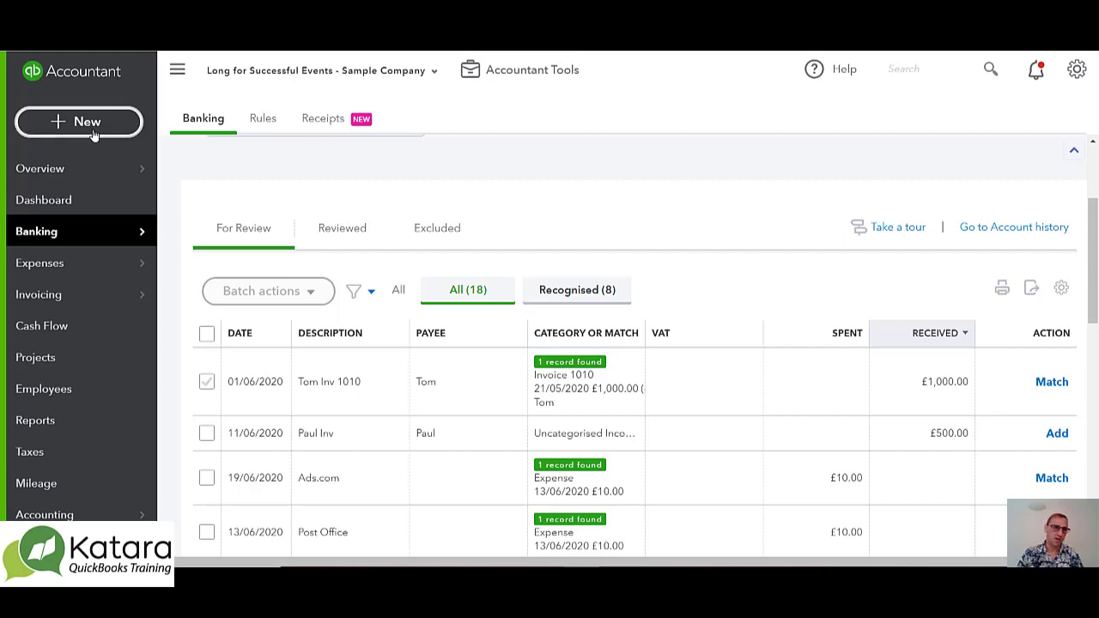
pyautogui.click(79, 120)
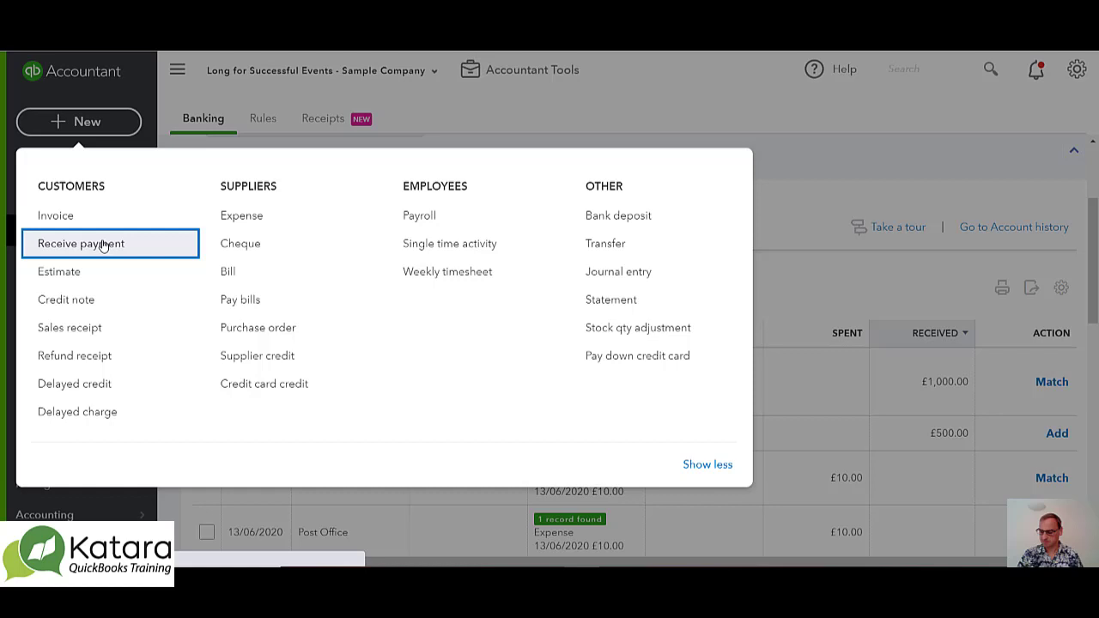
# Step: Receive a £500 payment from Paul dated 11/06/2020 against both £250 invoices and save it
pyautogui.click(103, 244)
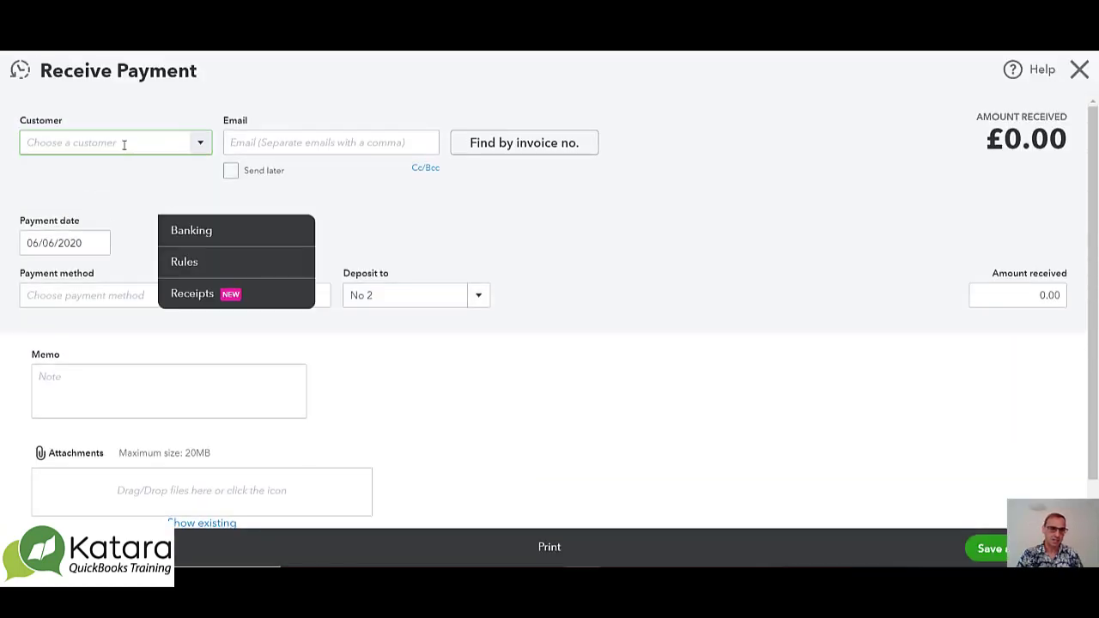
pyautogui.write('Pau')
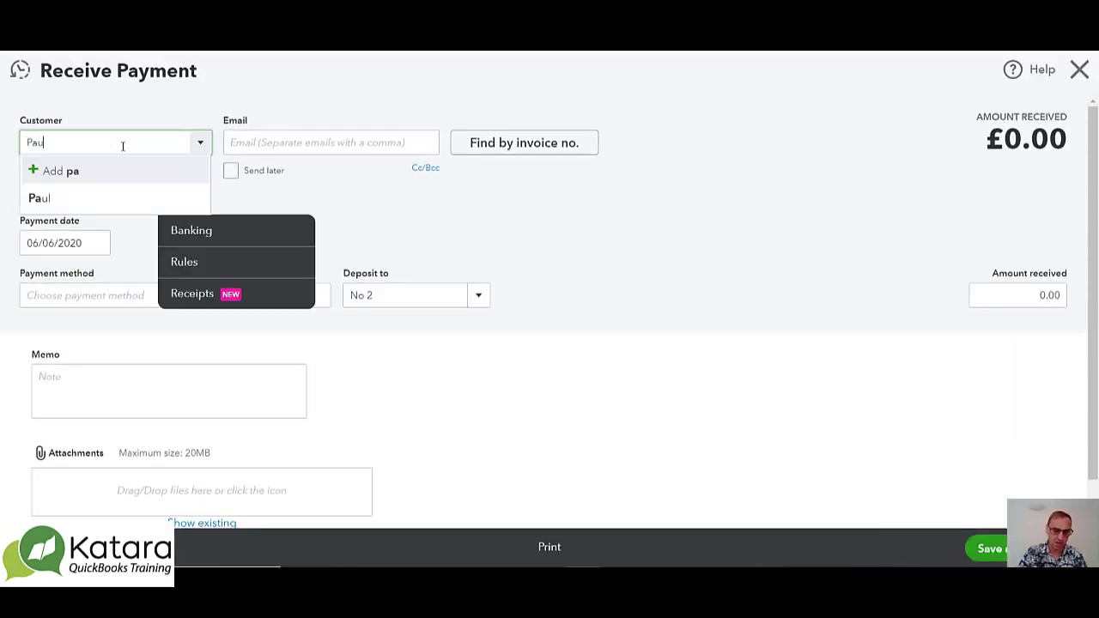
pyautogui.click(39, 196)
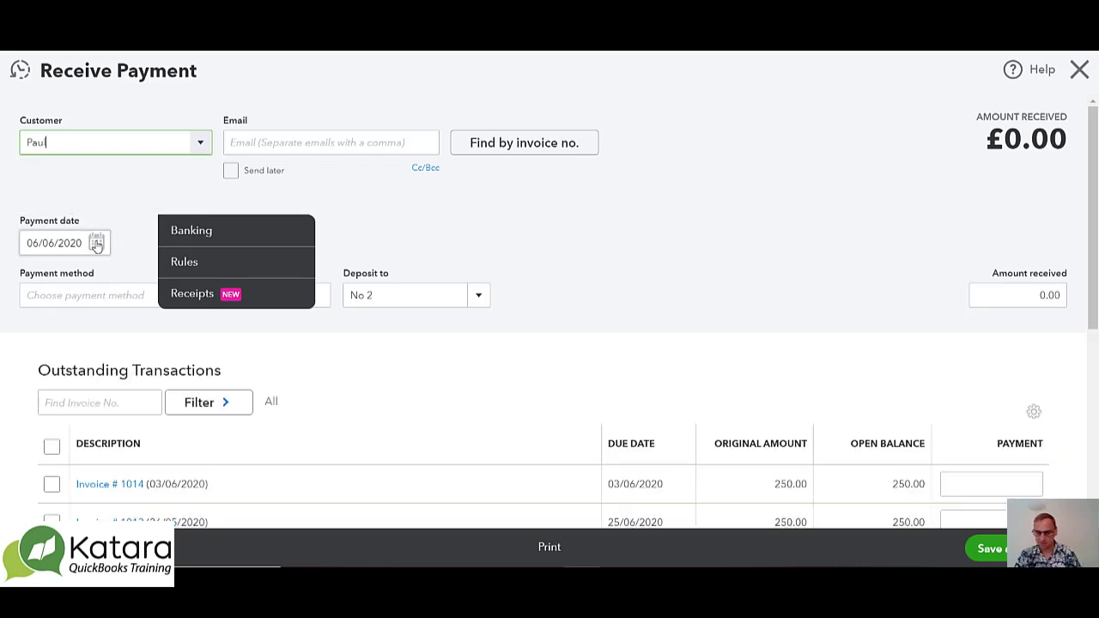
pyautogui.click(96, 244)
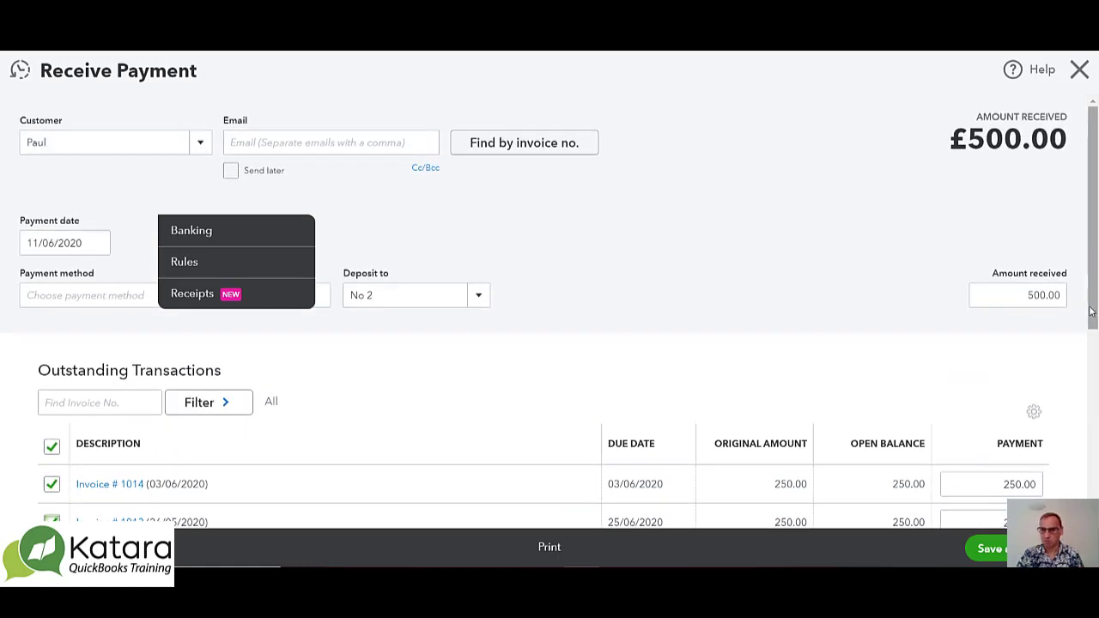
pyautogui.scroll(-3)
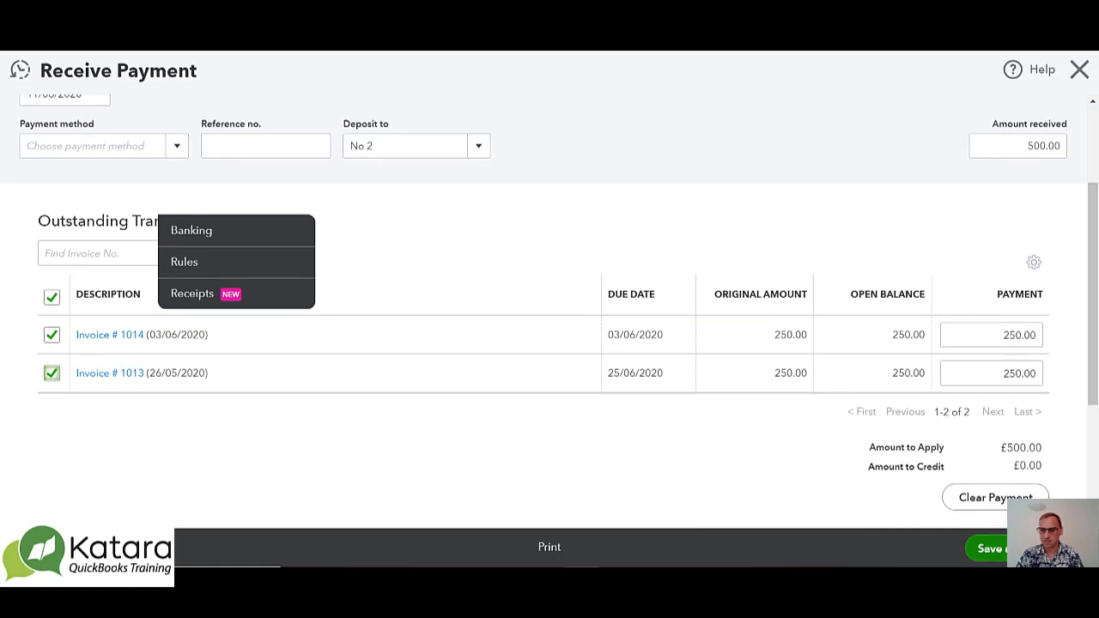
pyautogui.click(993, 547)
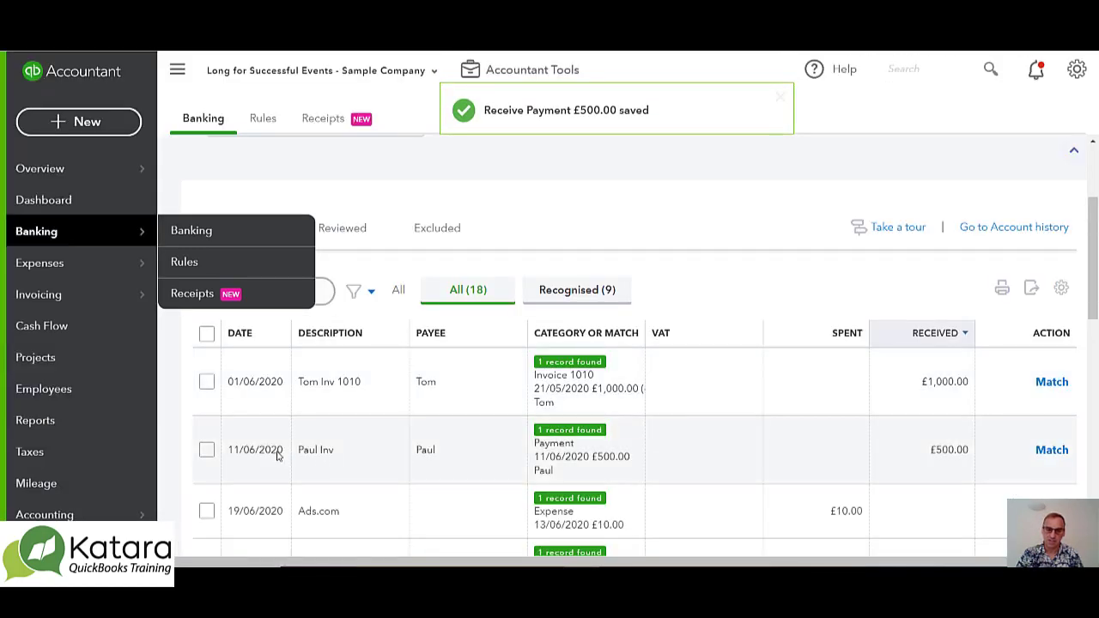
# Step: Match the Paul Inv £500 bank row to the newly saved £500 payment
pyautogui.click(207, 381)
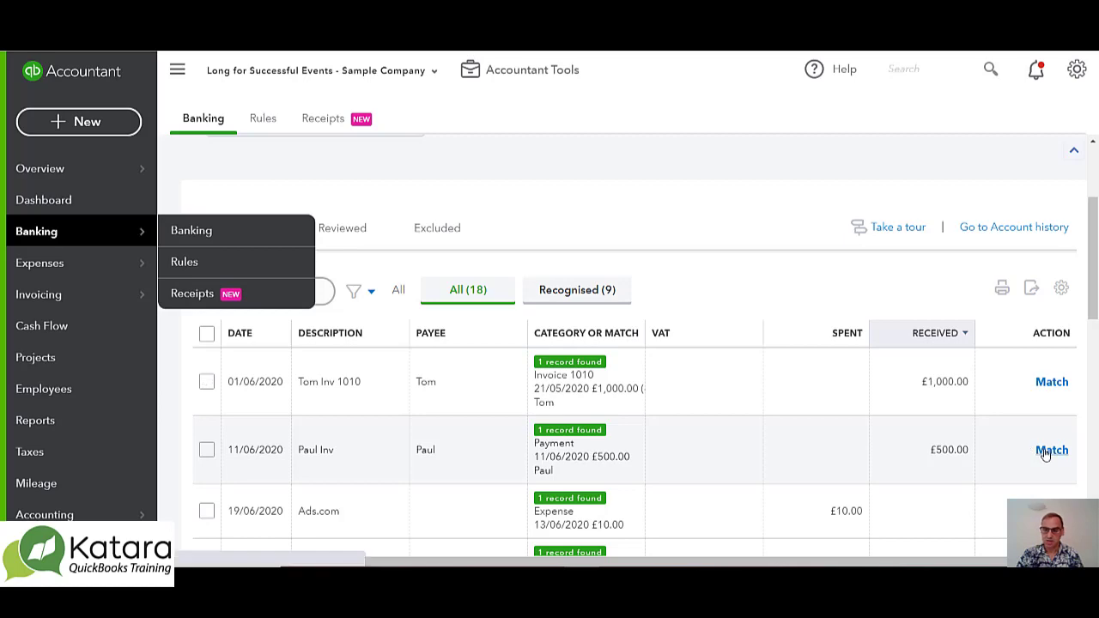
pyautogui.click(1051, 450)
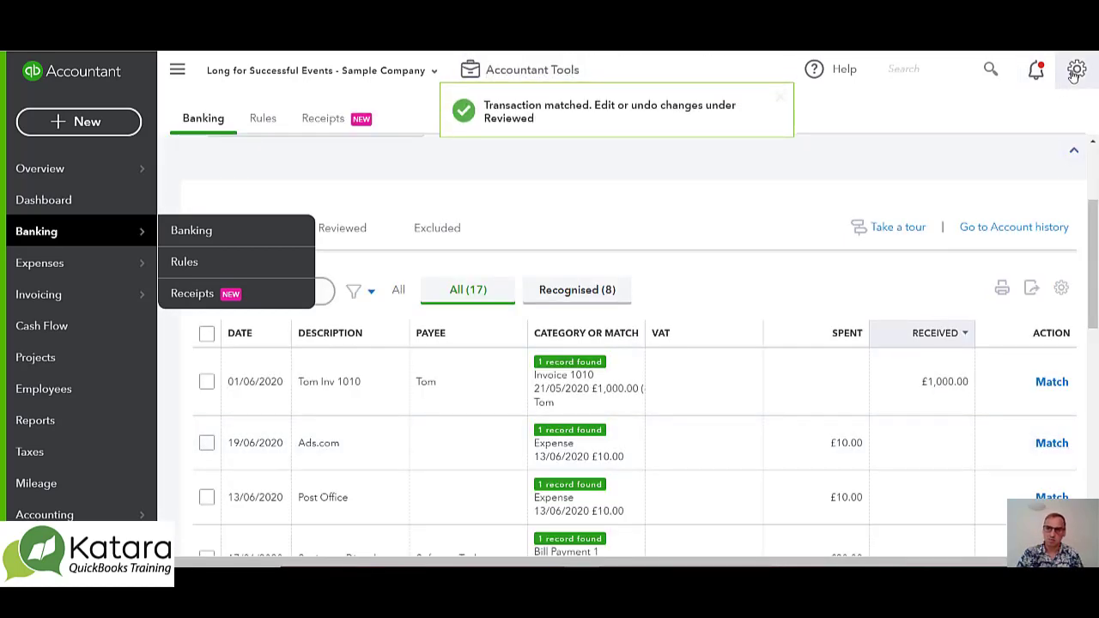
pyautogui.click(1077, 69)
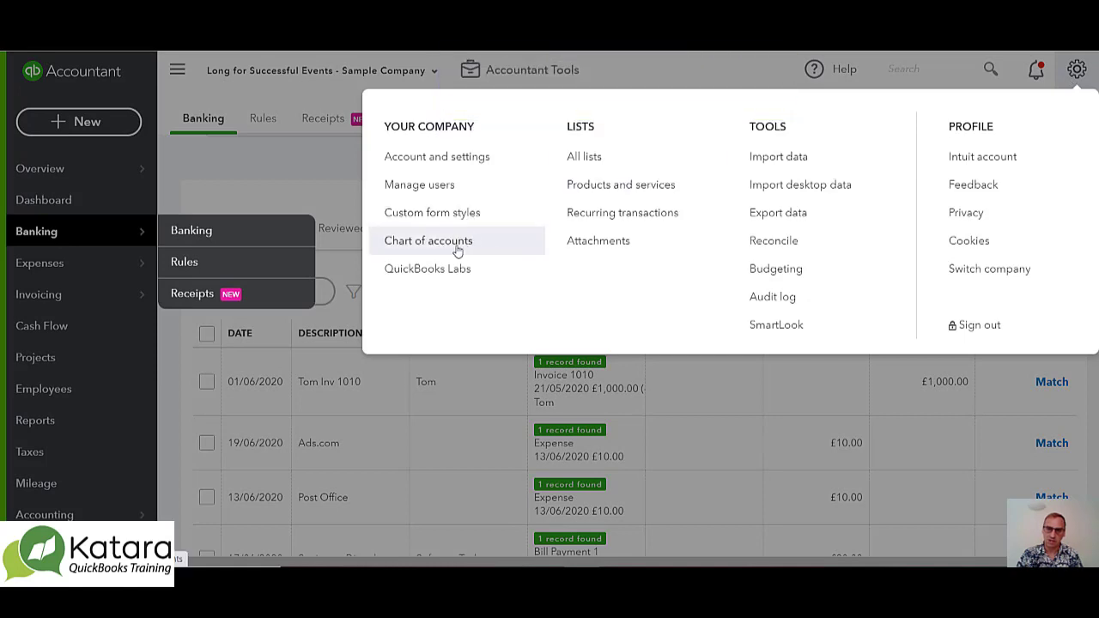
# Step: Run the No 2 account history report showing Paul's single £500 payment, balance £3,470
pyautogui.click(429, 240)
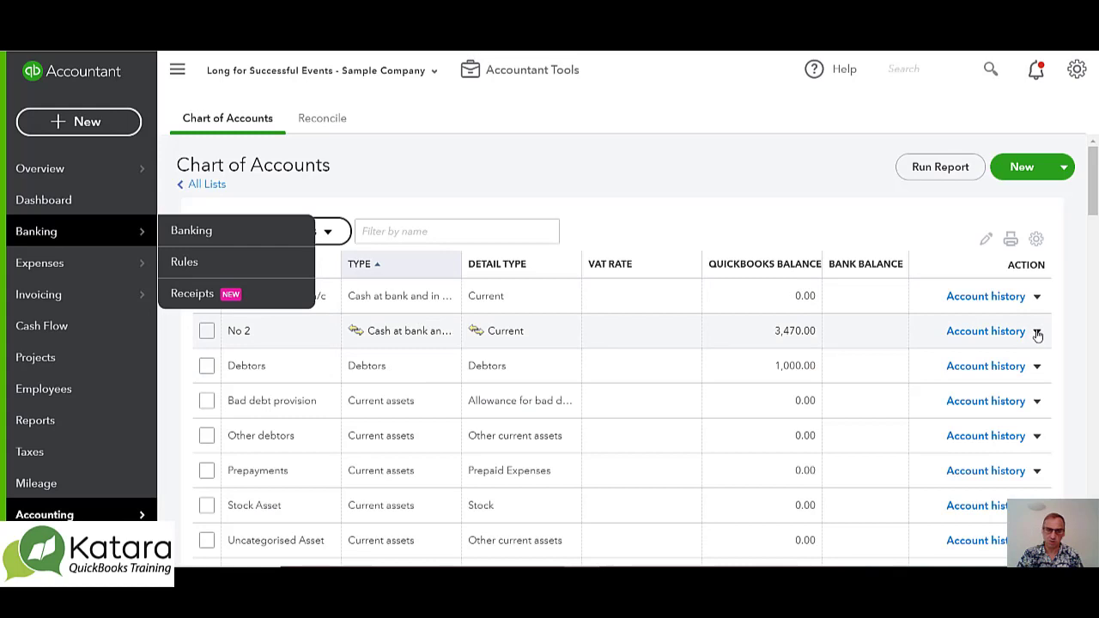
pyautogui.click(1038, 331)
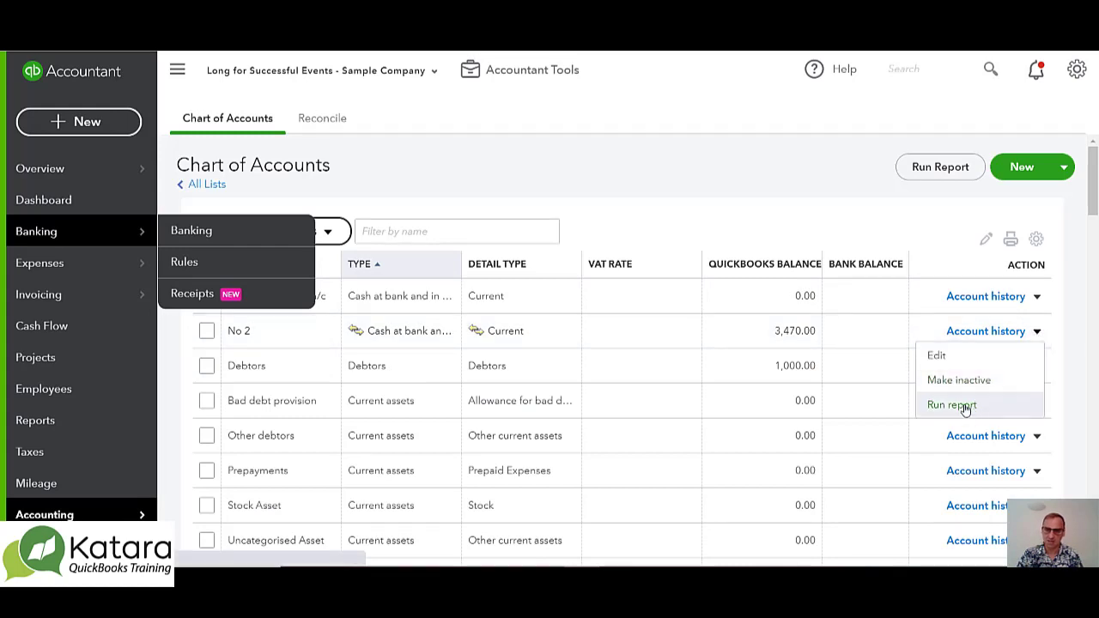
pyautogui.click(952, 405)
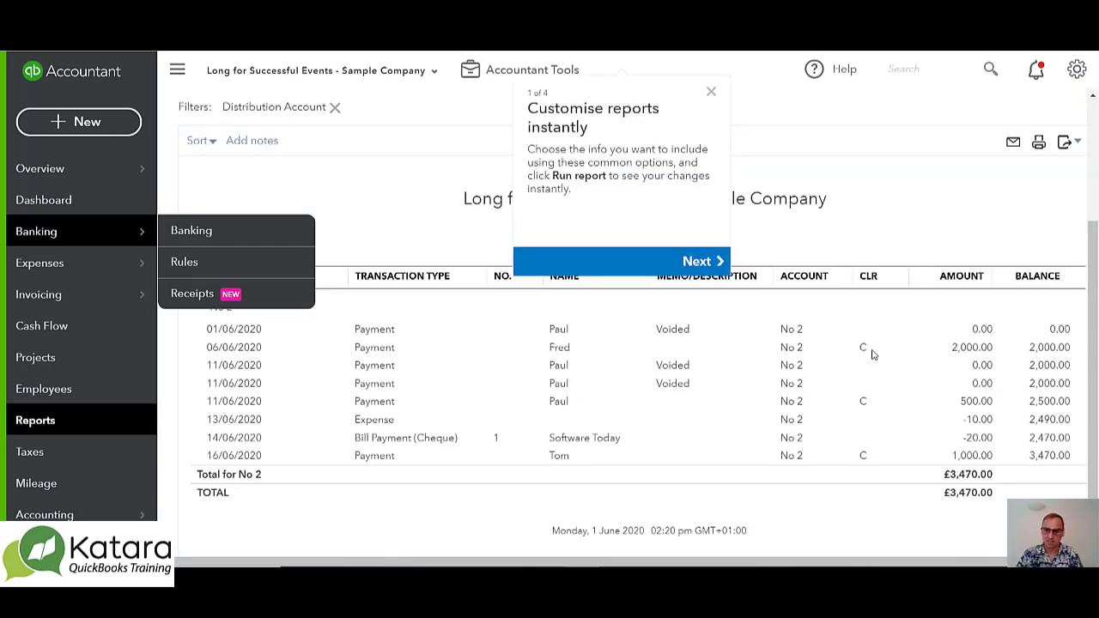